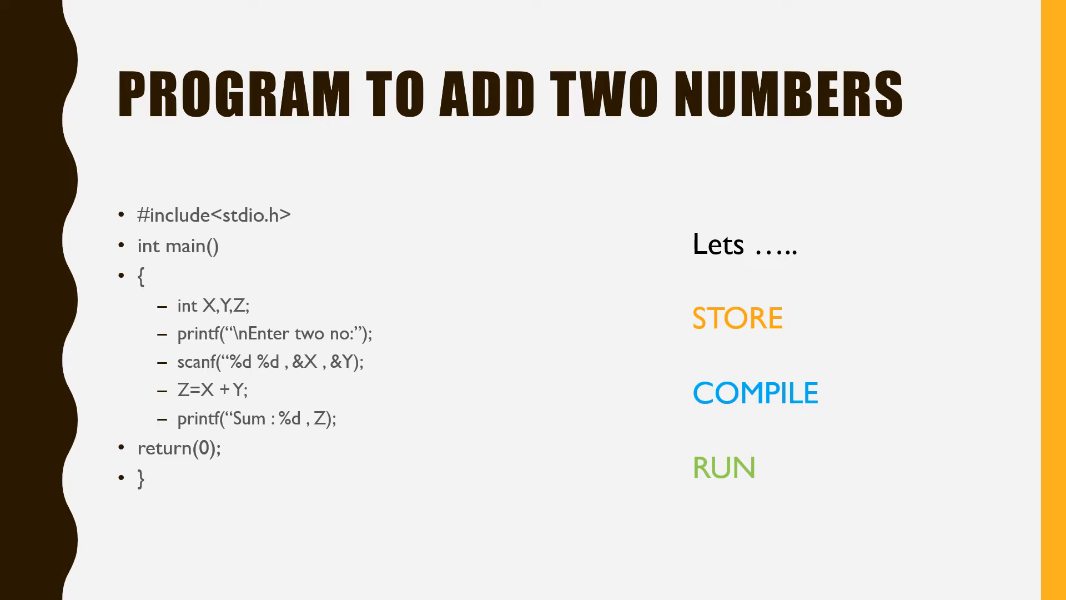
Advance to the 'How to see the results' slide, where inputs 10 and 5 give Sum : 15.
{"action": "key", "text": "Right"}
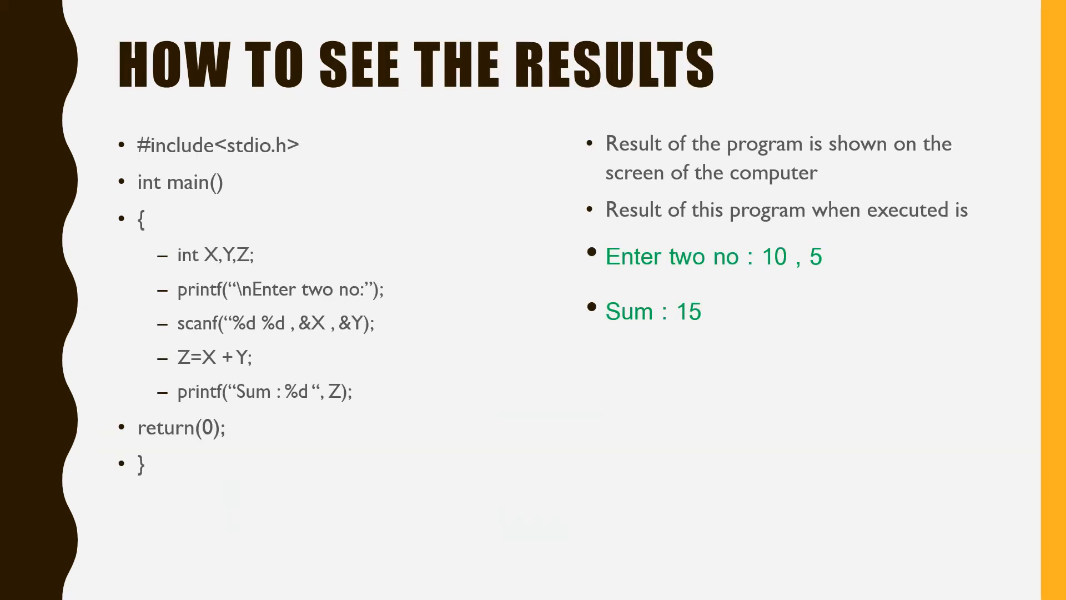